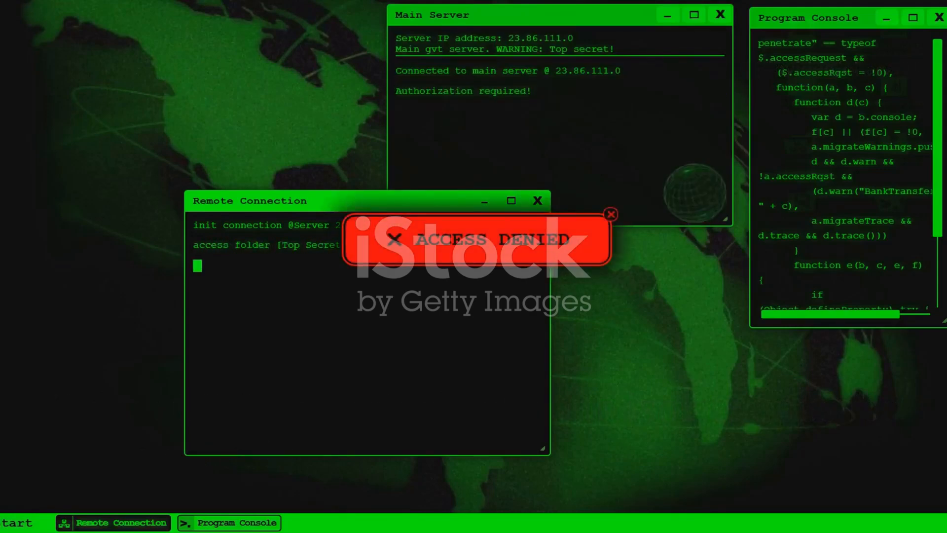
click(611, 214)
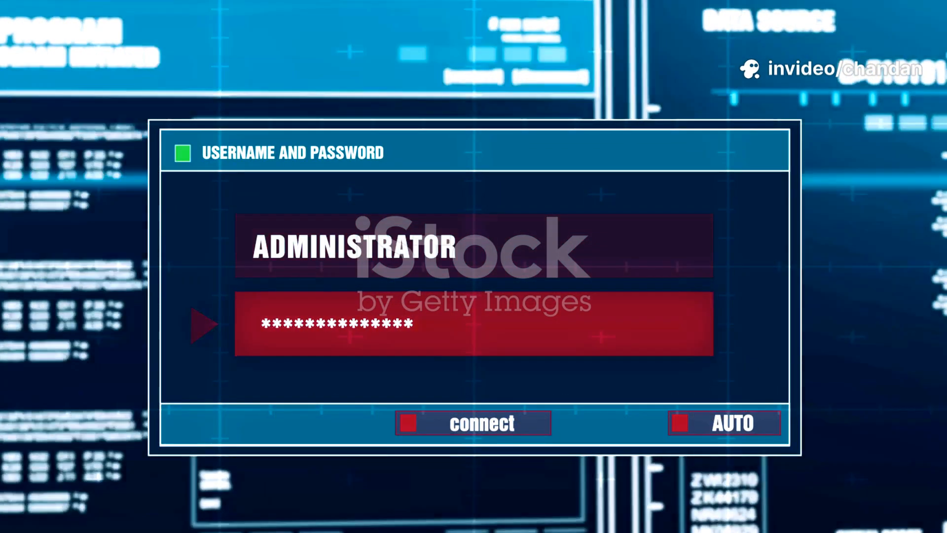
click(472, 422)
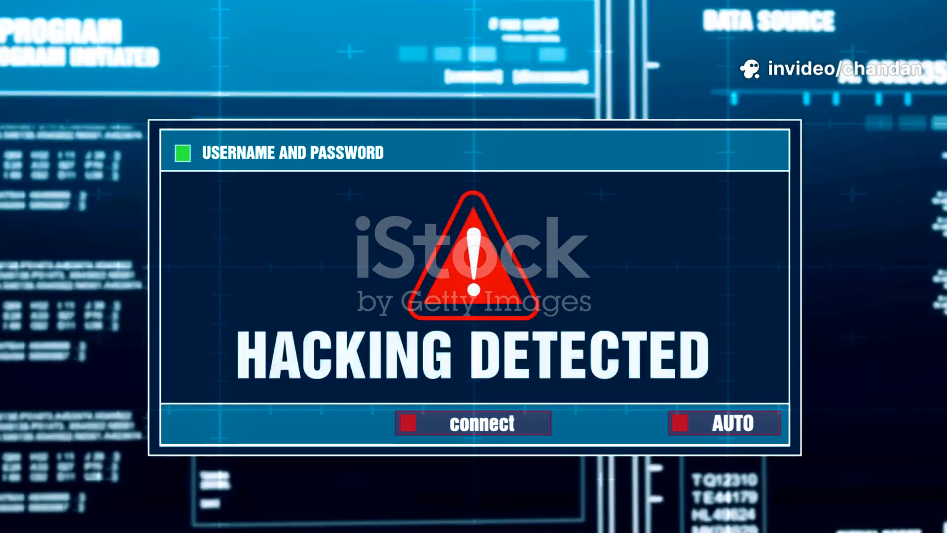